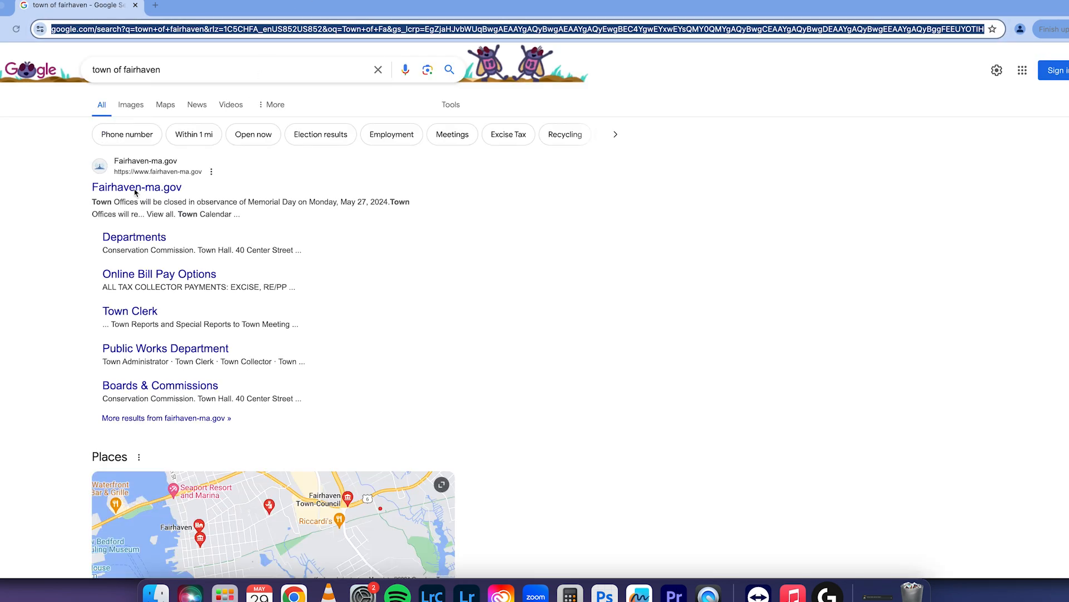
Reach the Building Department page on the Town of Fairhaven website via Departments.
{"action": "left_click", "coordinate": [138, 187]}
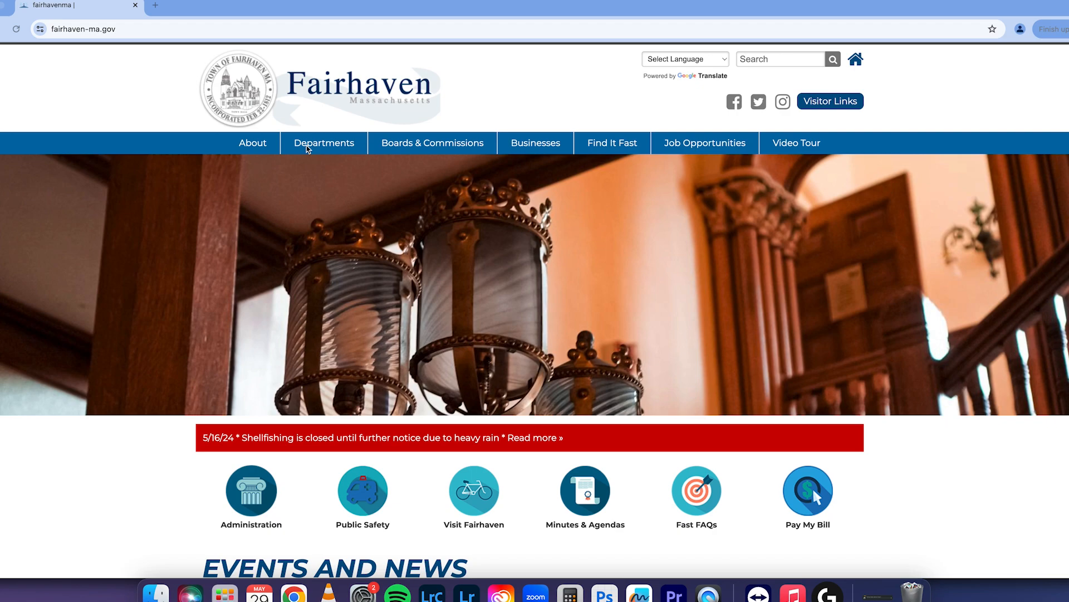
{"action": "left_click", "coordinate": [323, 143]}
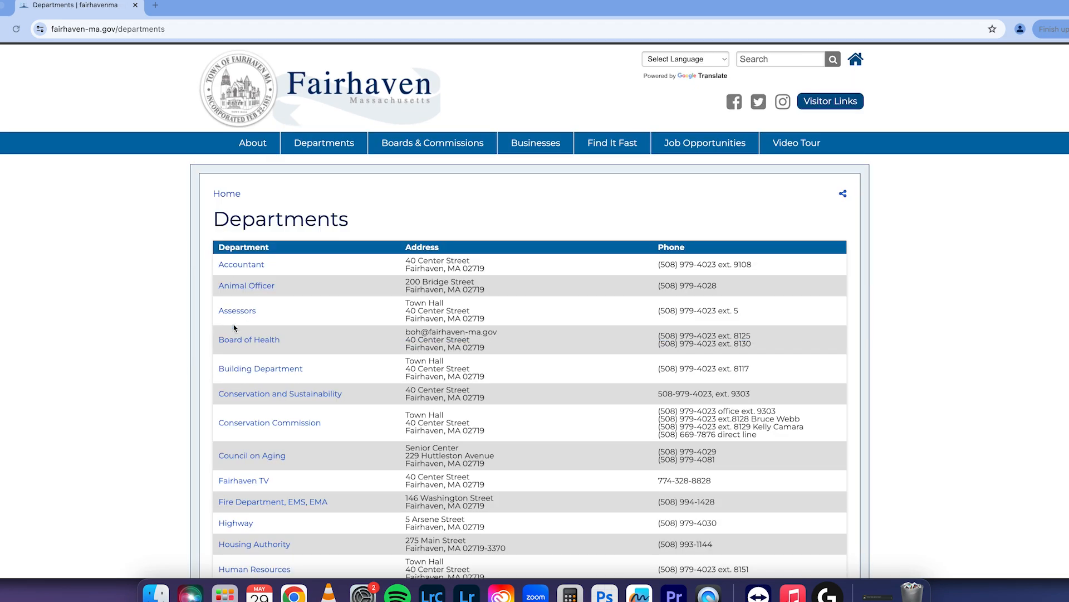
{"action": "left_click", "coordinate": [260, 367]}
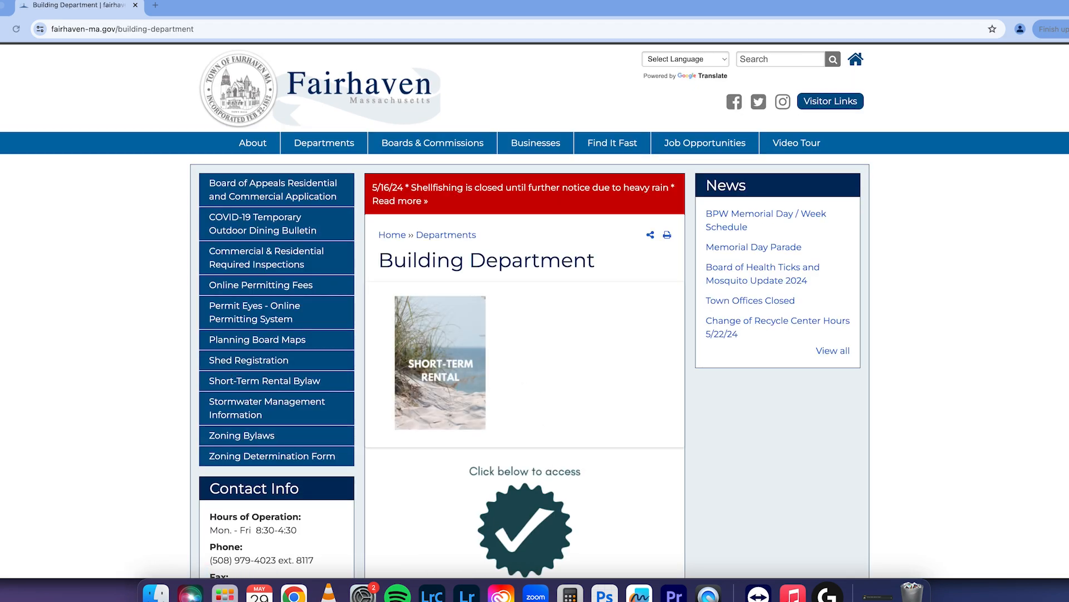
Enter the Permit Eyes portal and start registering a new applicant account.
{"action": "scroll", "scroll_direction": "down", "scroll_amount": 3}
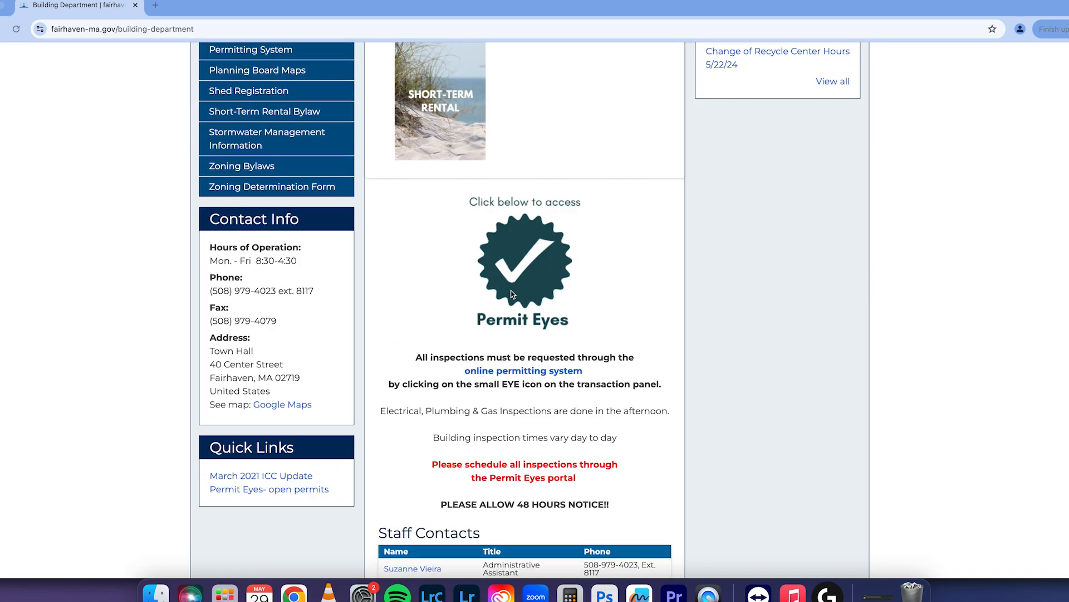
{"action": "left_click", "coordinate": [524, 265]}
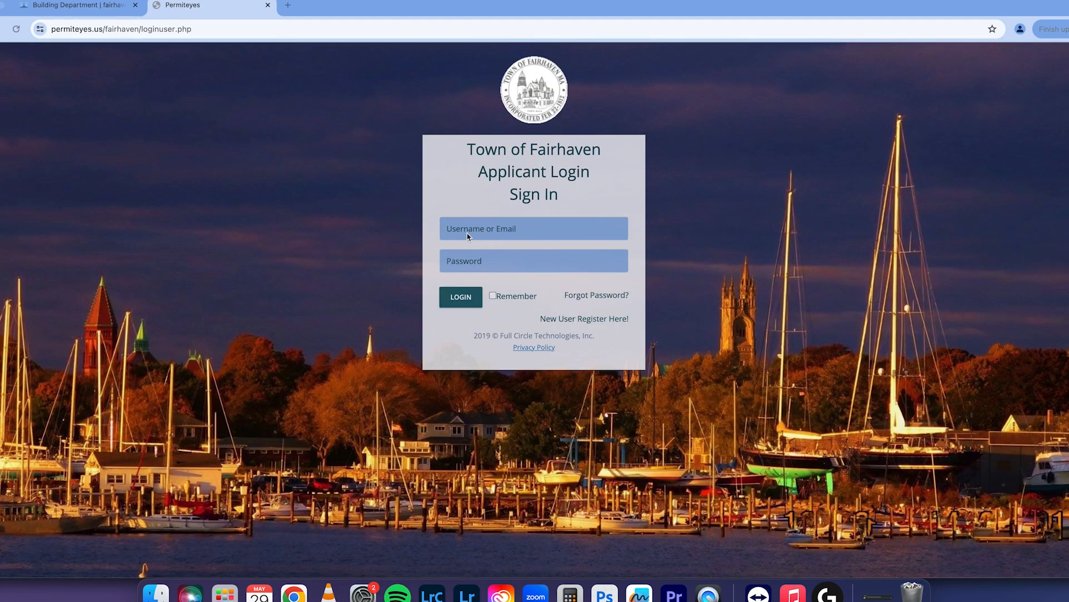
{"action": "mouse_move", "coordinate": [538, 323]}
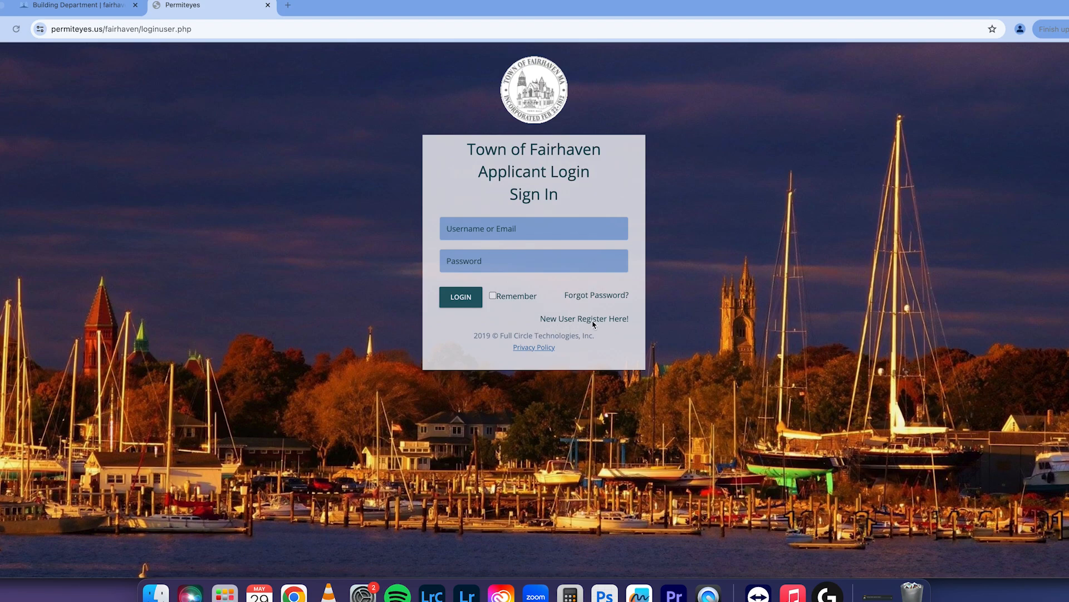
{"action": "left_click", "coordinate": [585, 319]}
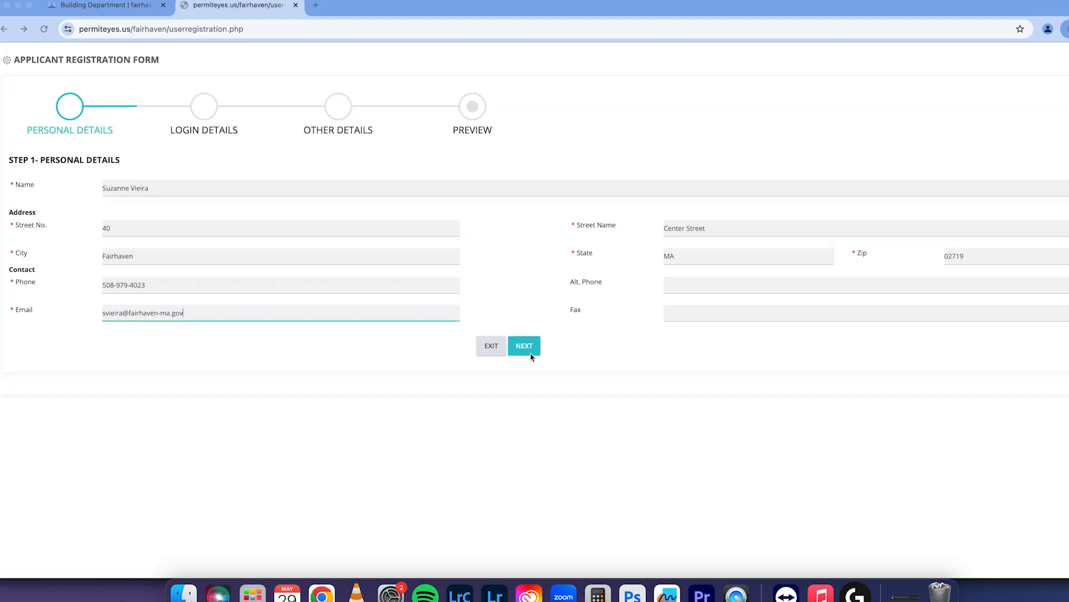
Advance past personal and login details as a homeowner/tenant/unlicensed agent to the registration preview.
{"action": "left_click", "coordinate": [524, 345]}
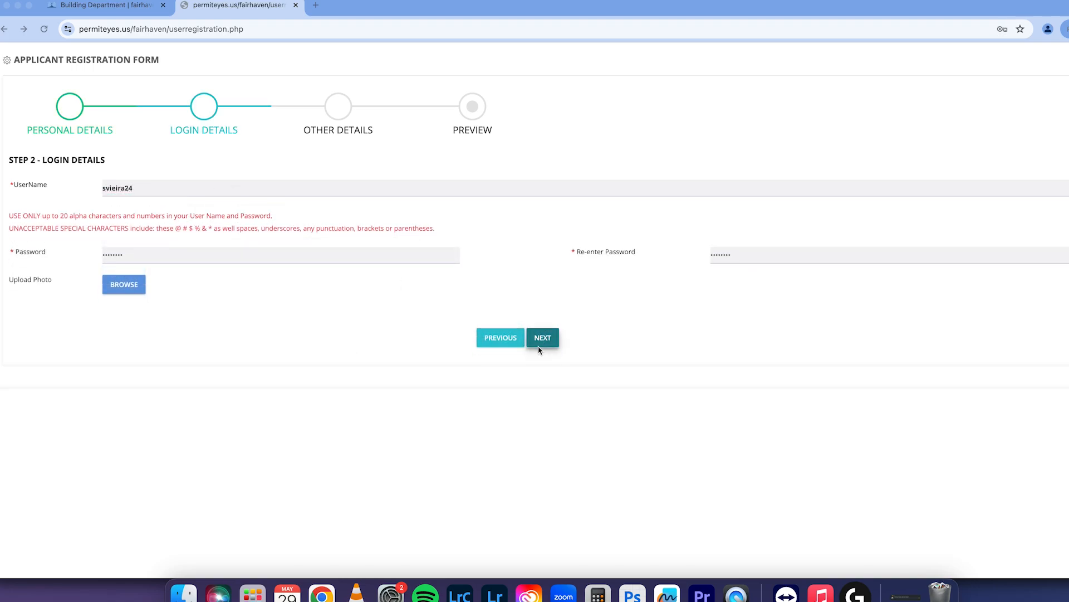
{"action": "left_click", "coordinate": [543, 336]}
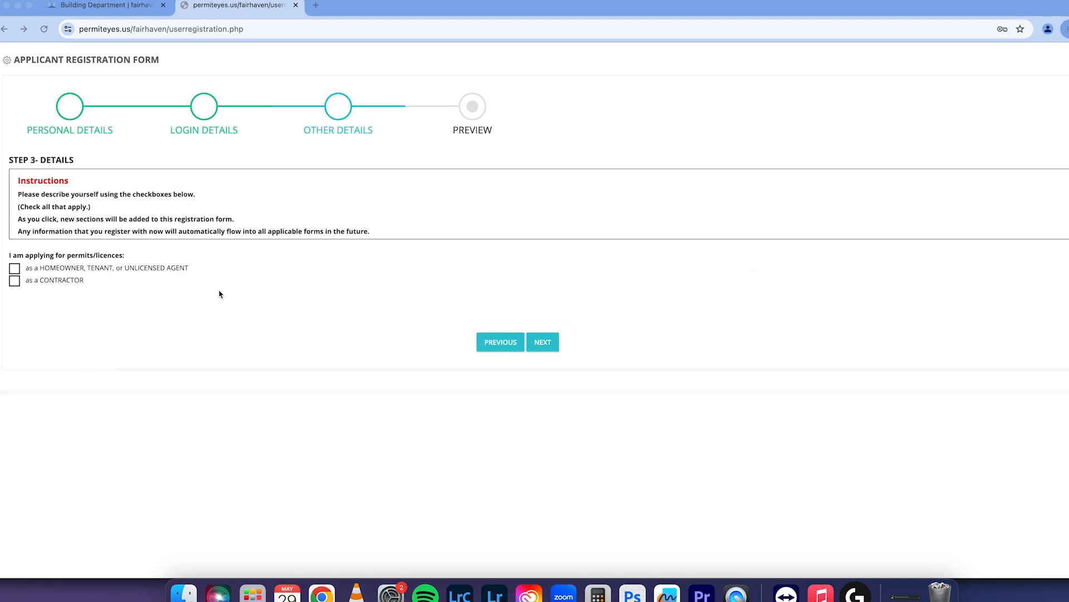
{"action": "left_click", "coordinate": [16, 267]}
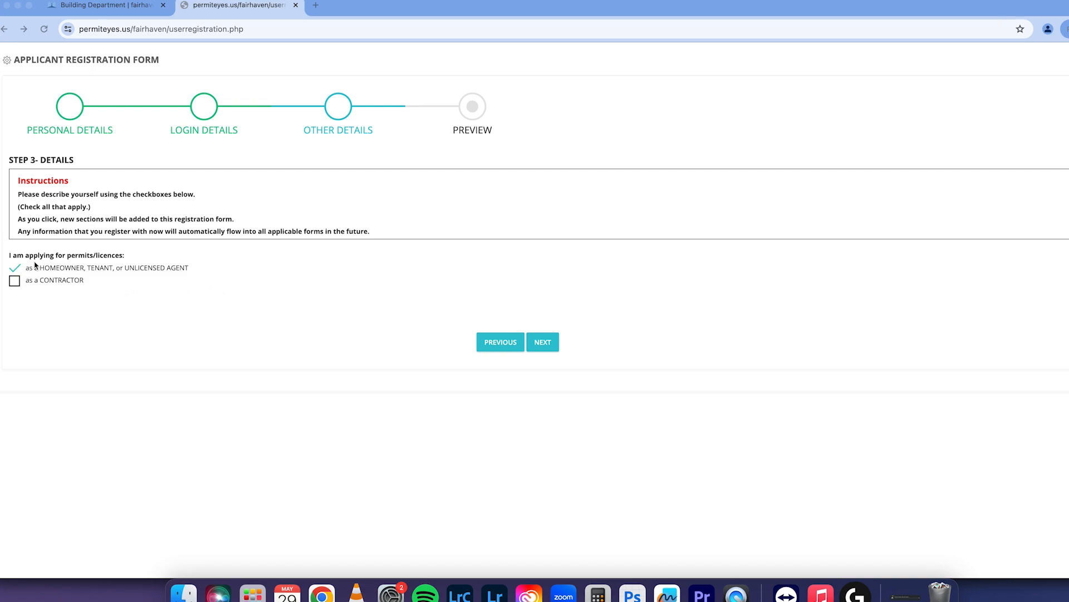
{"action": "left_click", "coordinate": [542, 342]}
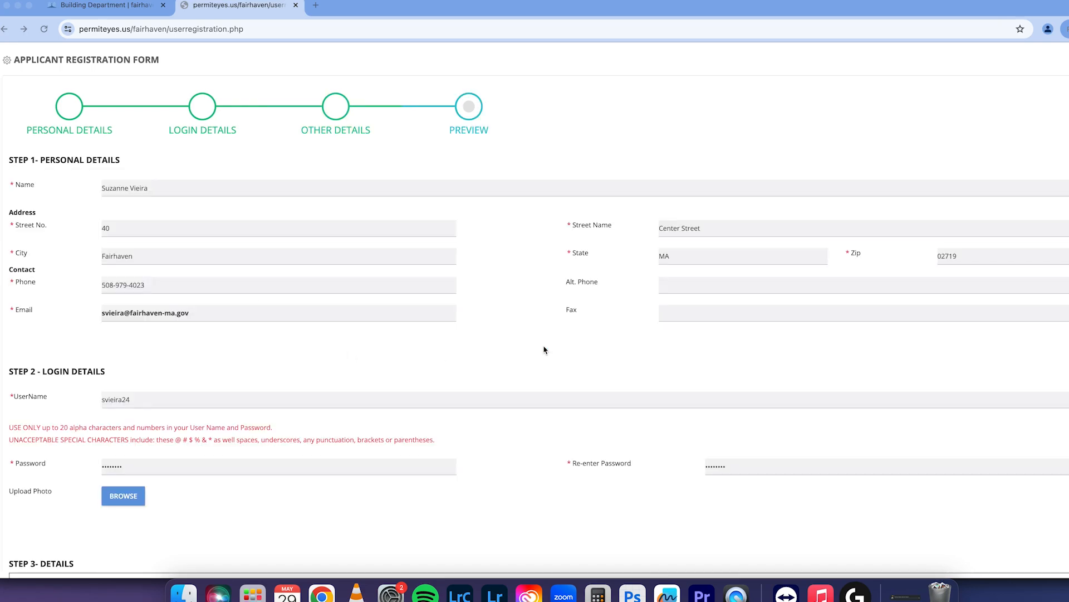
{"action": "mouse_move", "coordinate": [128, 470]}
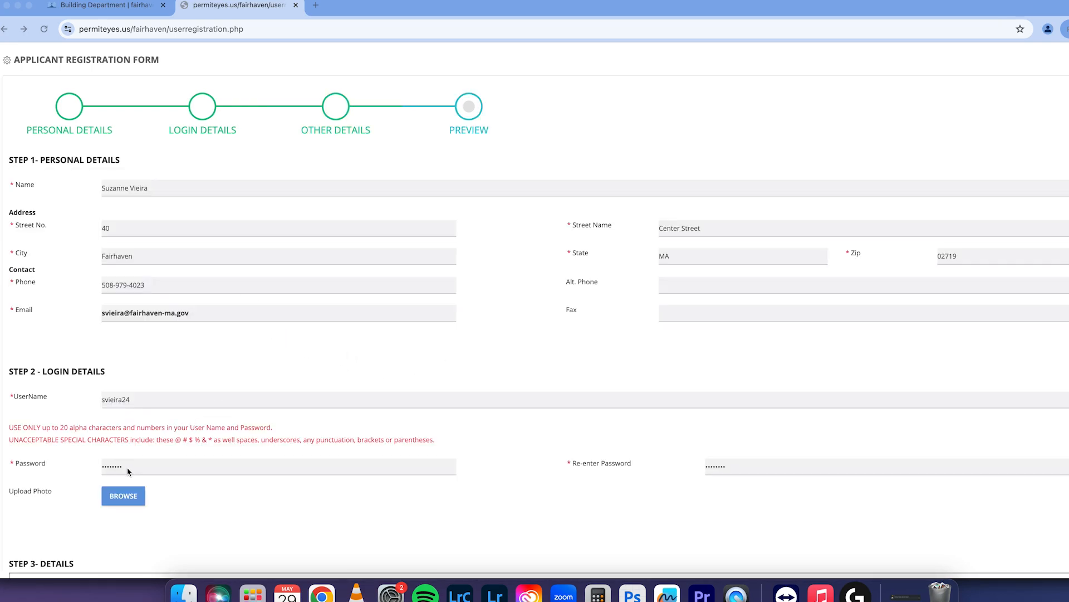
{"action": "mouse_move", "coordinate": [146, 476]}
{"action": "type", "text": ".co"}
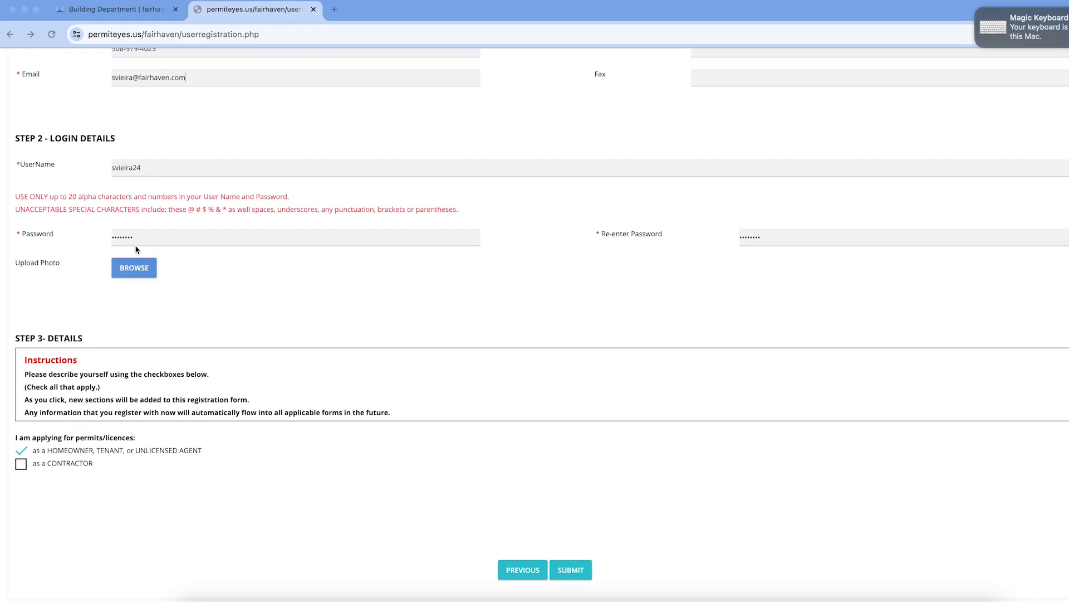
{"action": "mouse_move", "coordinate": [358, 403]}
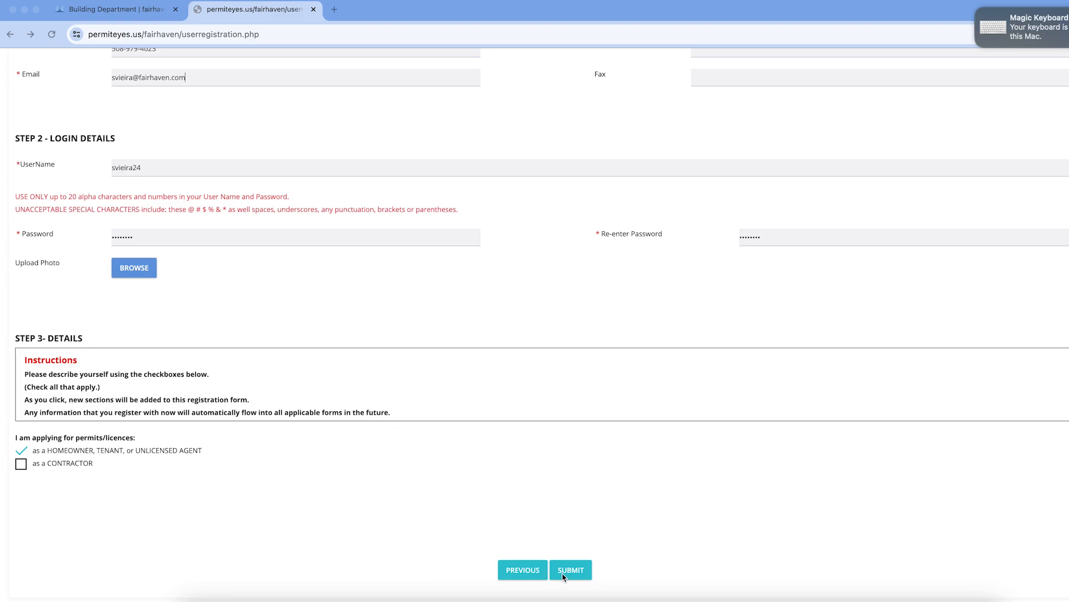
Submit the registration so the confirmation shows the new account's username and password.
{"action": "left_click", "coordinate": [572, 569]}
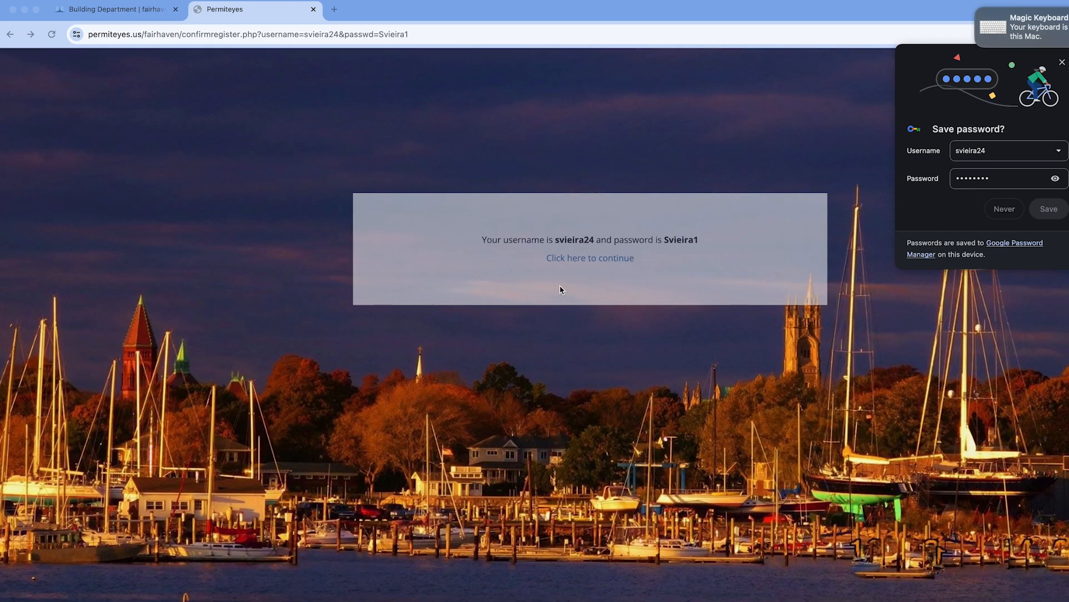
{"action": "mouse_move", "coordinate": [571, 267]}
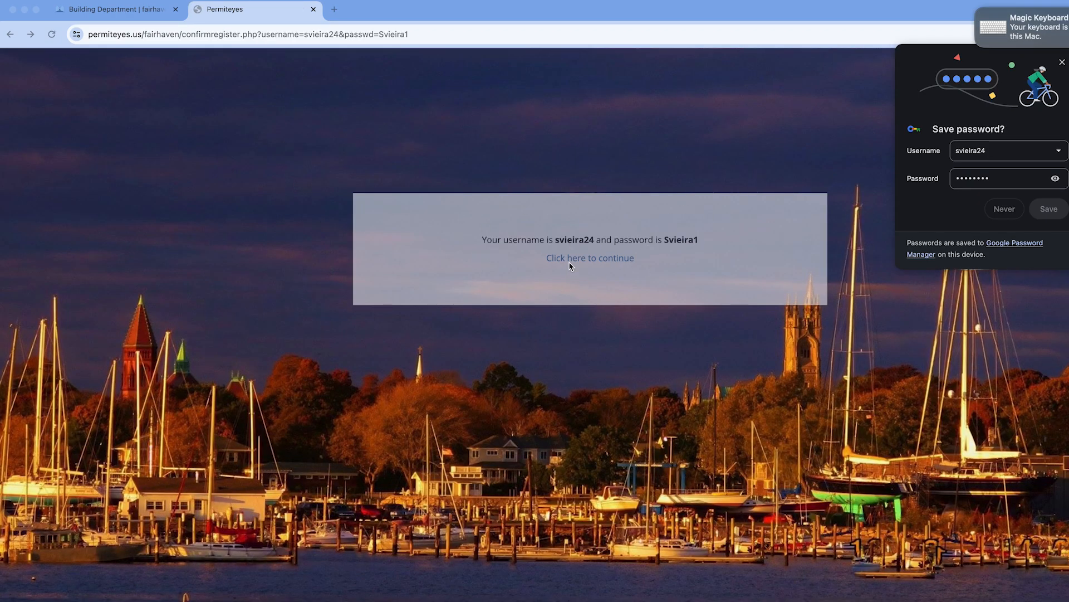
Continue to the Fairhaven Online Permitting dashboard and start a new permit application.
{"action": "left_click", "coordinate": [591, 259]}
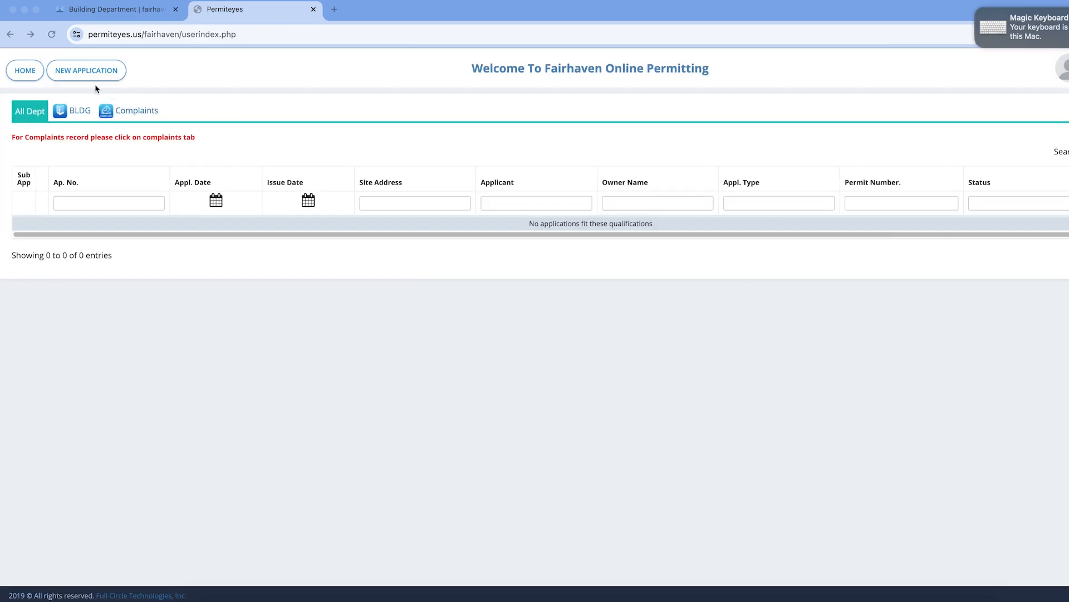
{"action": "mouse_move", "coordinate": [70, 98]}
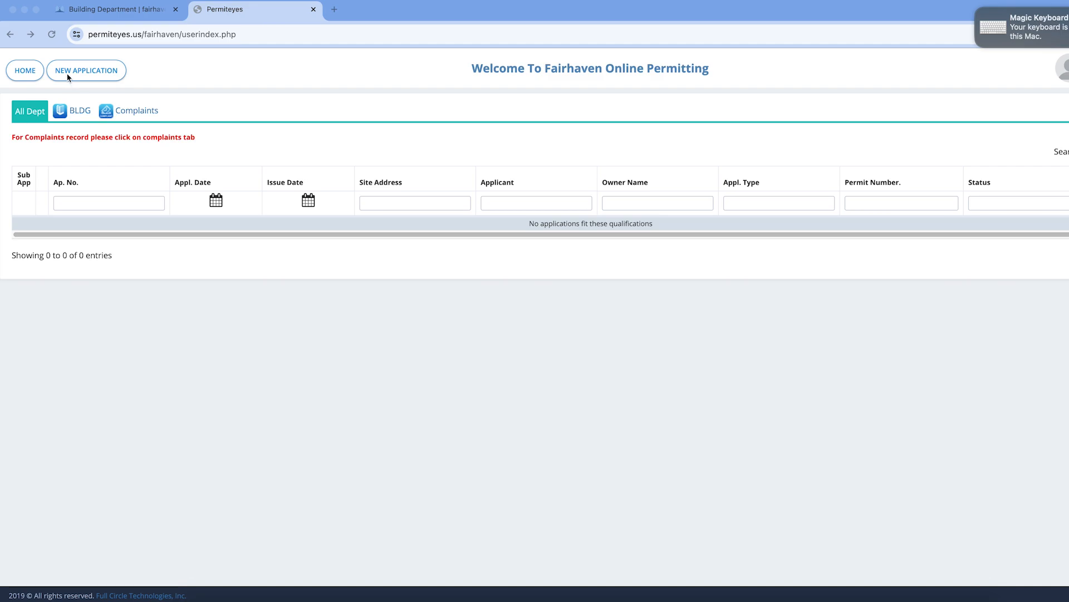
{"action": "left_click", "coordinate": [86, 70]}
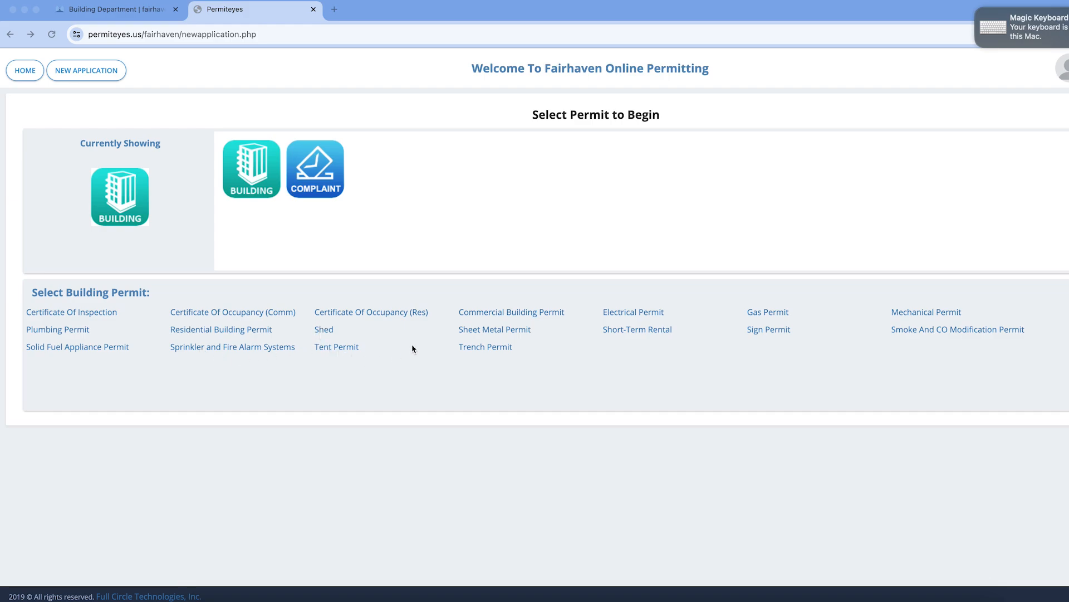
{"action": "mouse_move", "coordinate": [101, 325]}
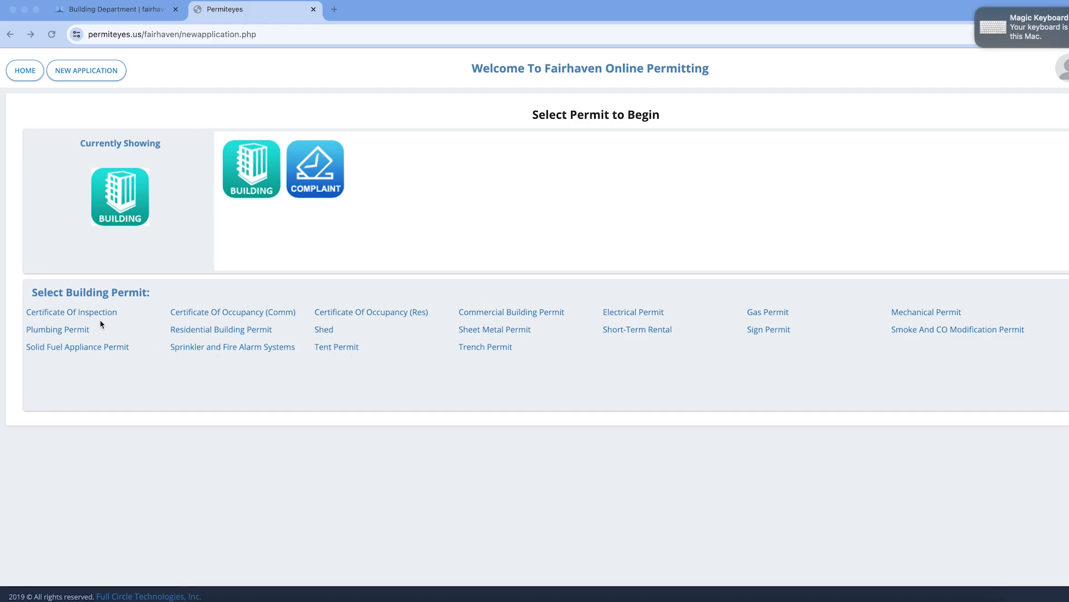
{"action": "mouse_move", "coordinate": [215, 338]}
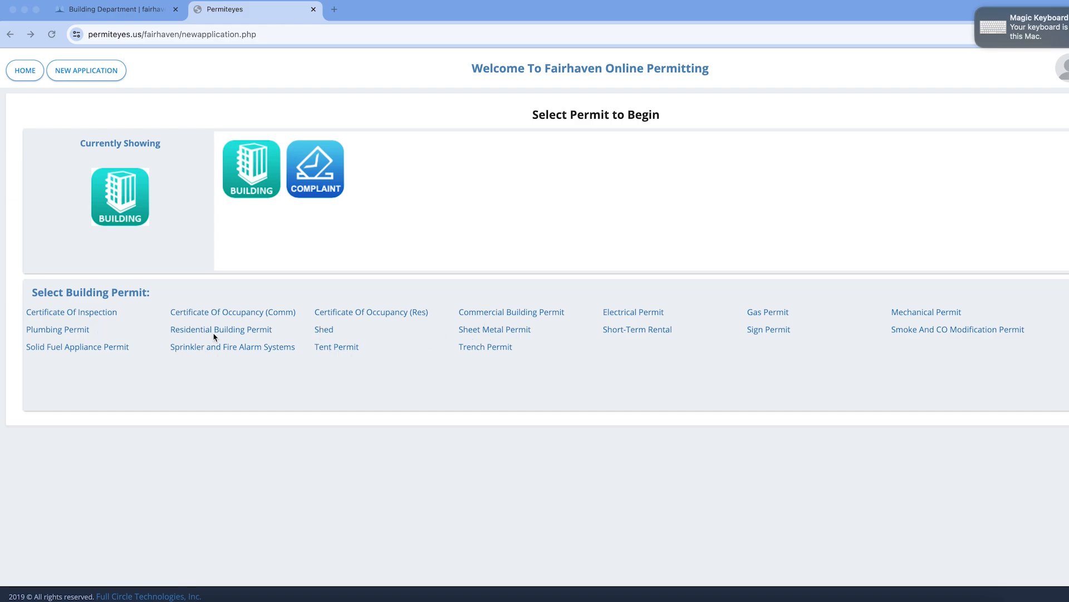
{"action": "left_click", "coordinate": [221, 329]}
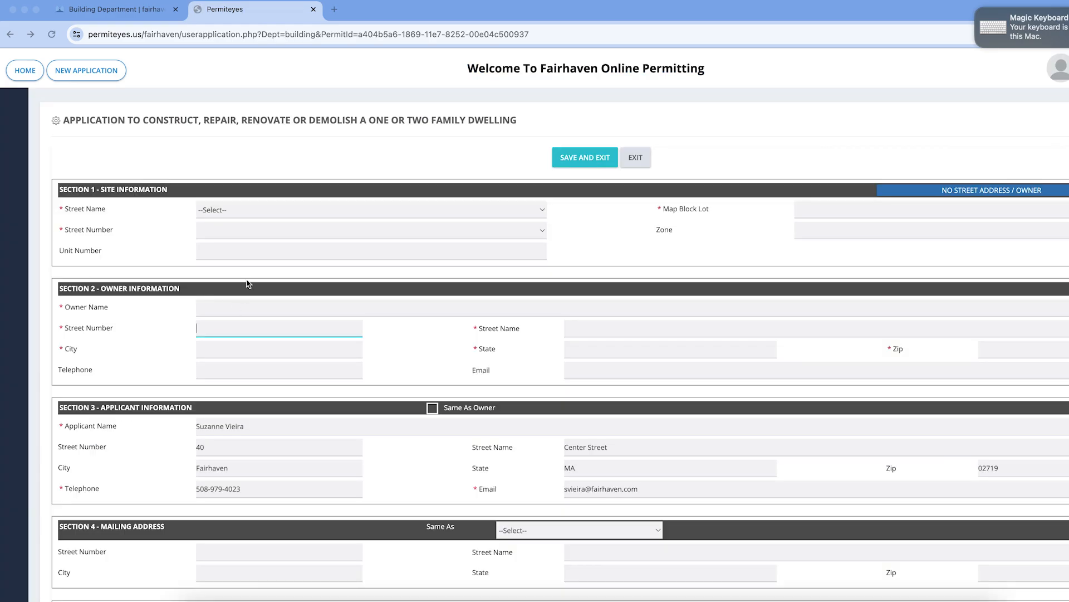
{"action": "mouse_move", "coordinate": [260, 209]}
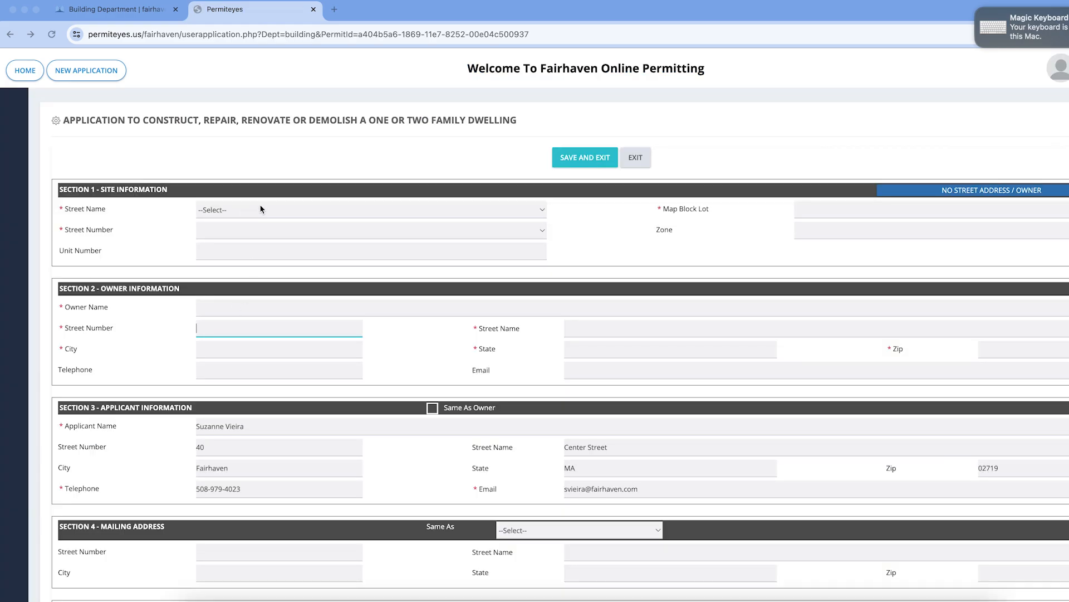
{"action": "mouse_move", "coordinate": [382, 129]}
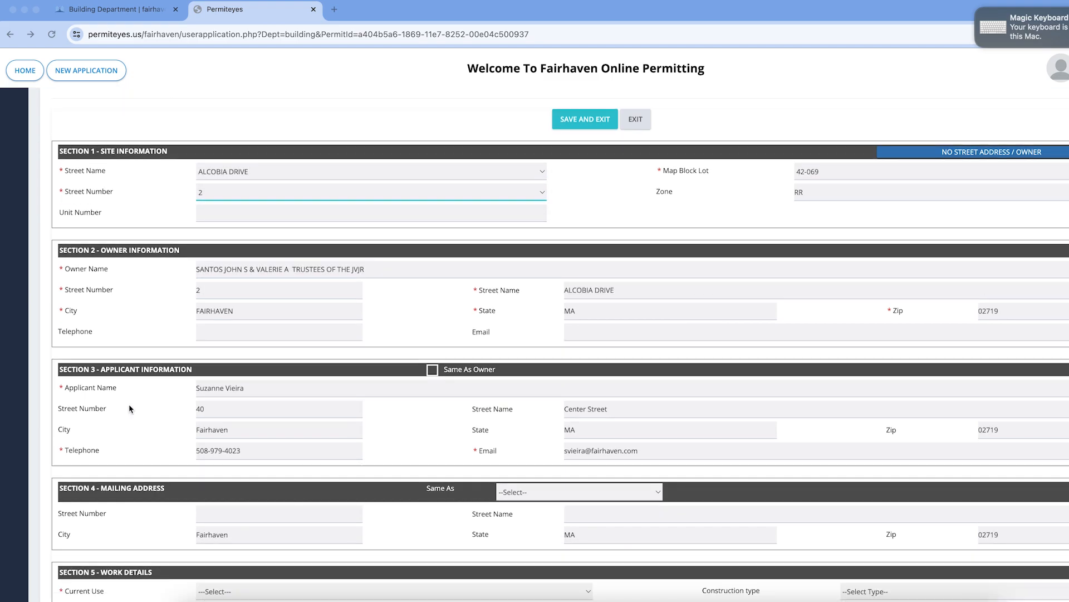
{"action": "scroll", "scroll_direction": "down", "scroll_amount": 3}
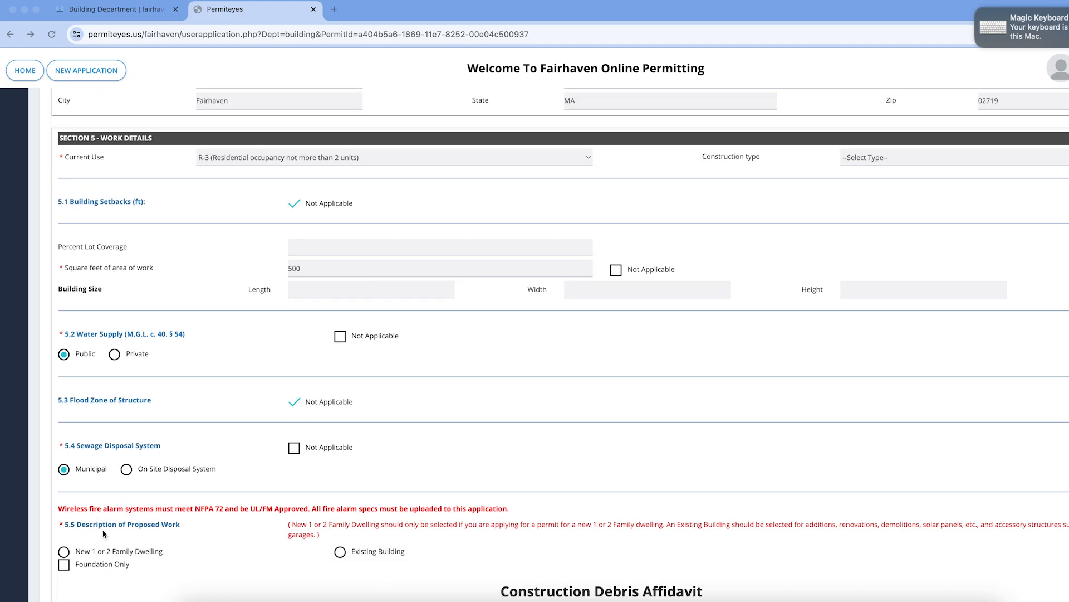
{"action": "left_click", "coordinate": [340, 550]}
{"action": "type", "text": "6000"}
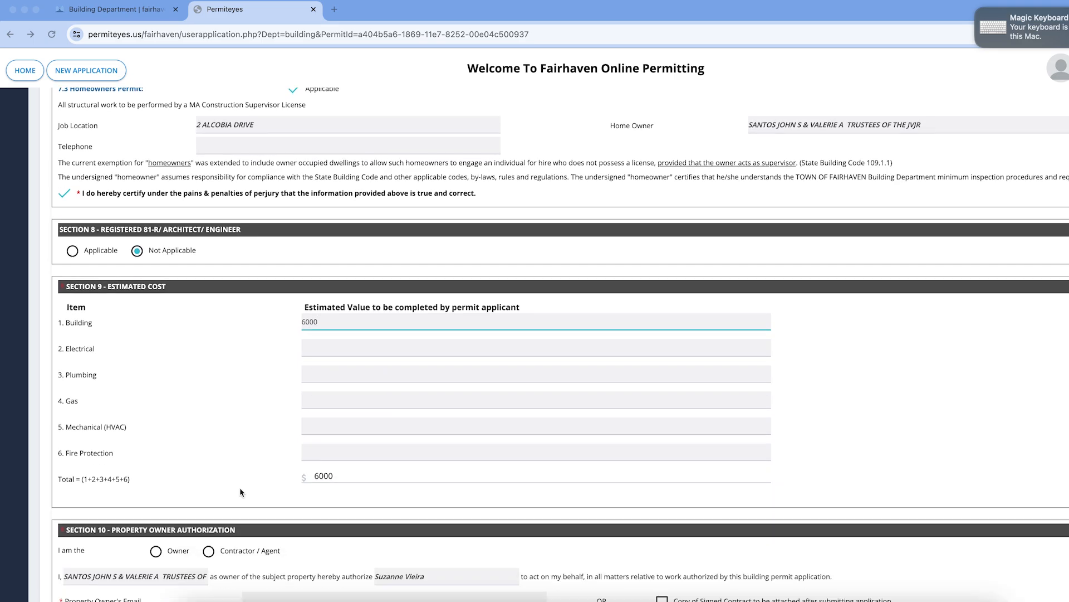
{"action": "scroll", "scroll_direction": "down", "scroll_amount": 3}
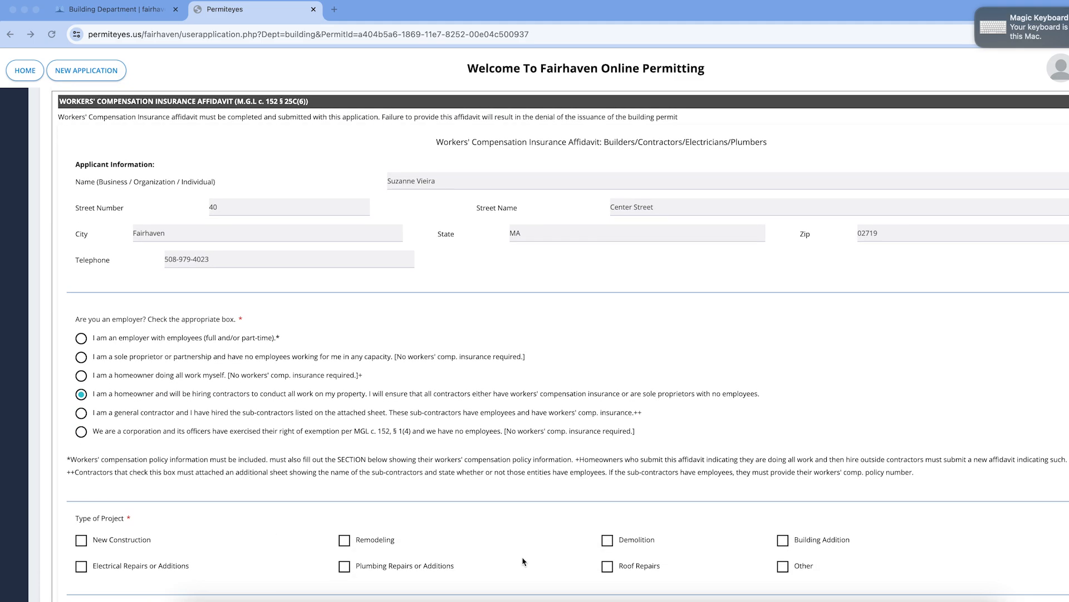
{"action": "scroll", "scroll_direction": "down", "scroll_amount": 3}
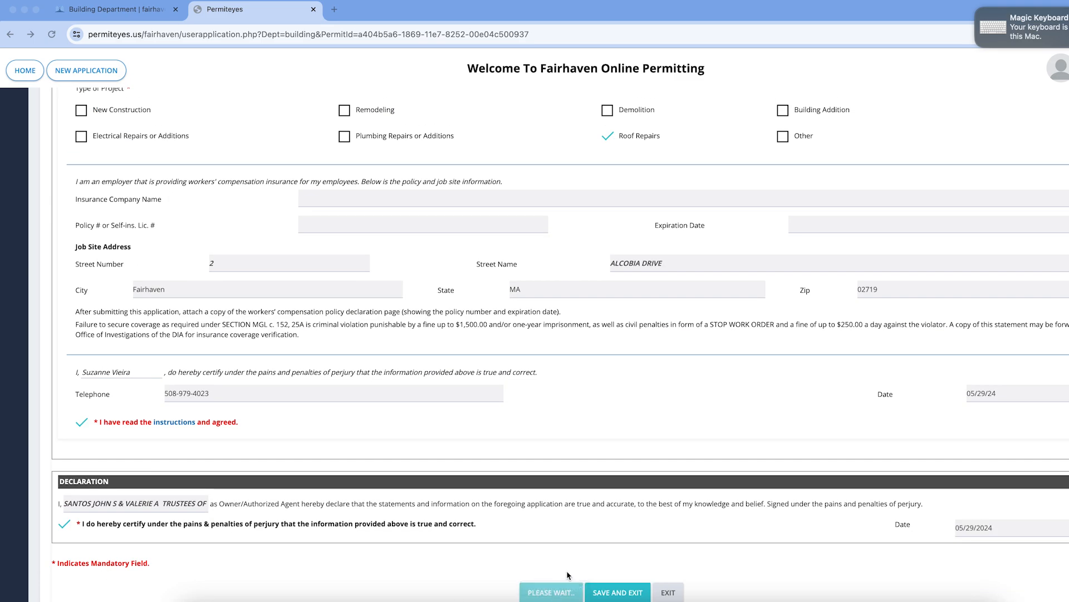
{"action": "mouse_move", "coordinate": [530, 448]}
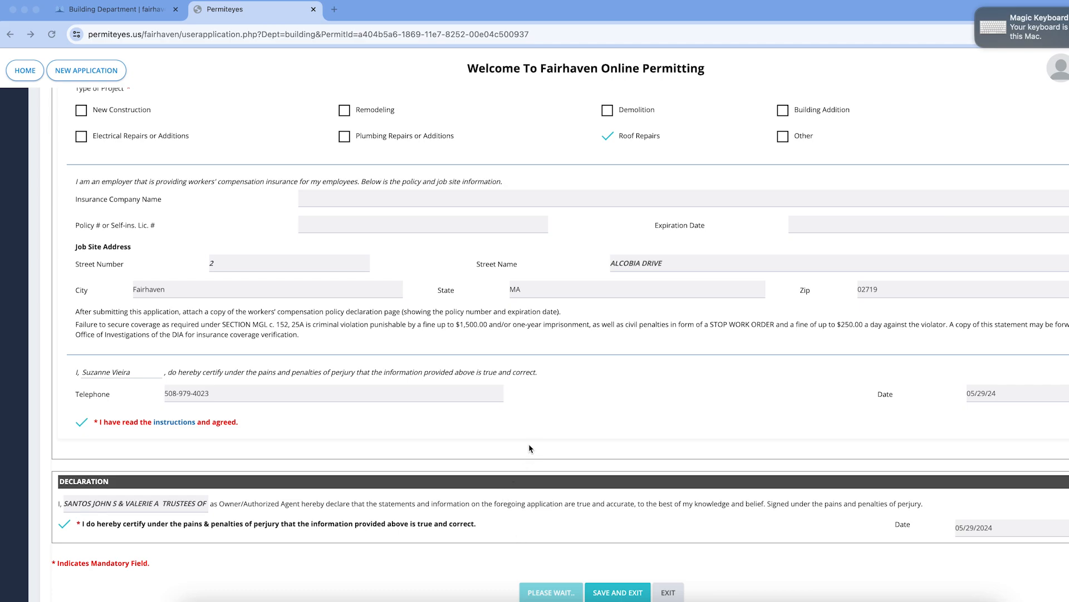
Submit the application and reach the New Preliminary Application Received thank-you page.
{"action": "left_click", "coordinate": [616, 591]}
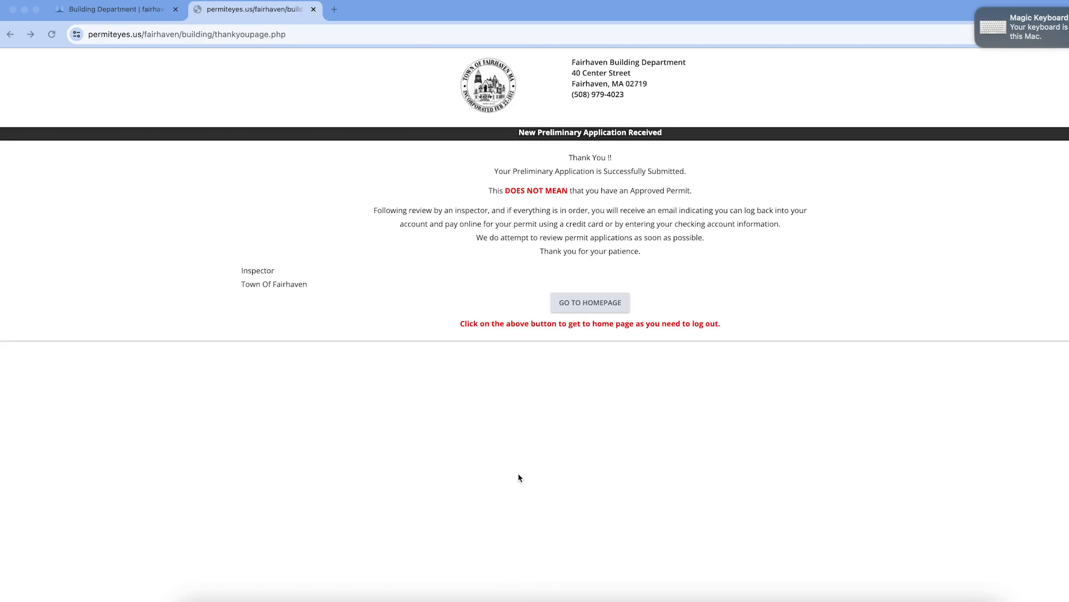
{"action": "mouse_move", "coordinate": [404, 461]}
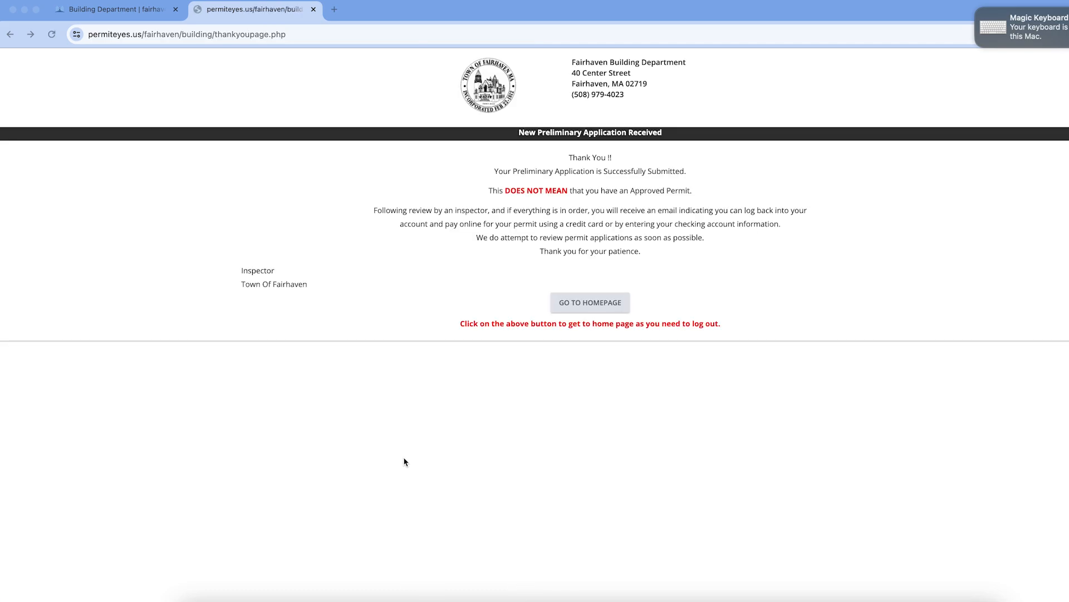
{"action": "mouse_move", "coordinate": [446, 459]}
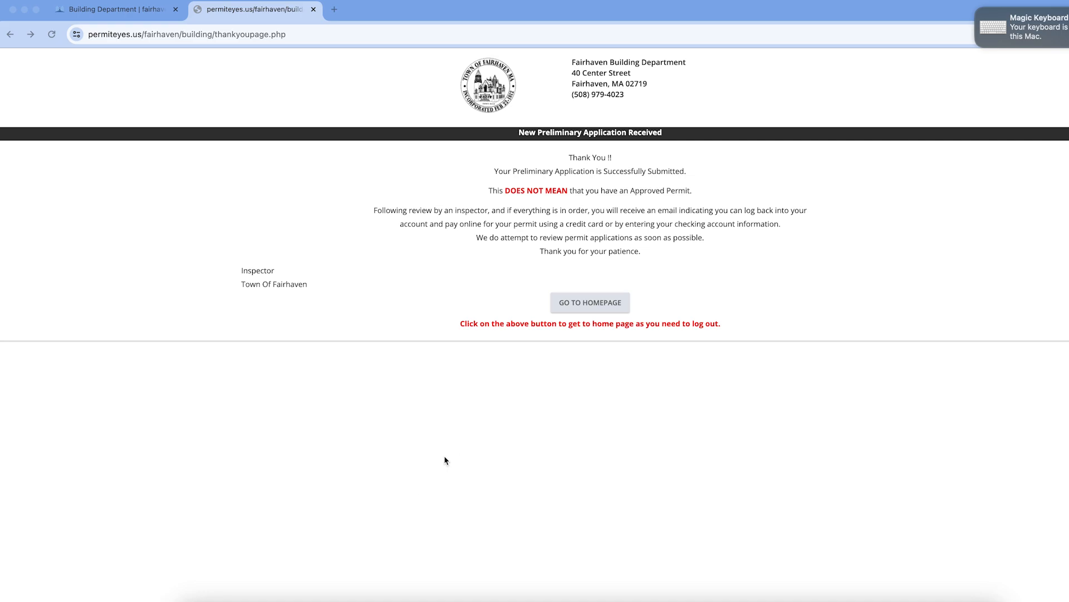
{"action": "mouse_move", "coordinate": [265, 436]}
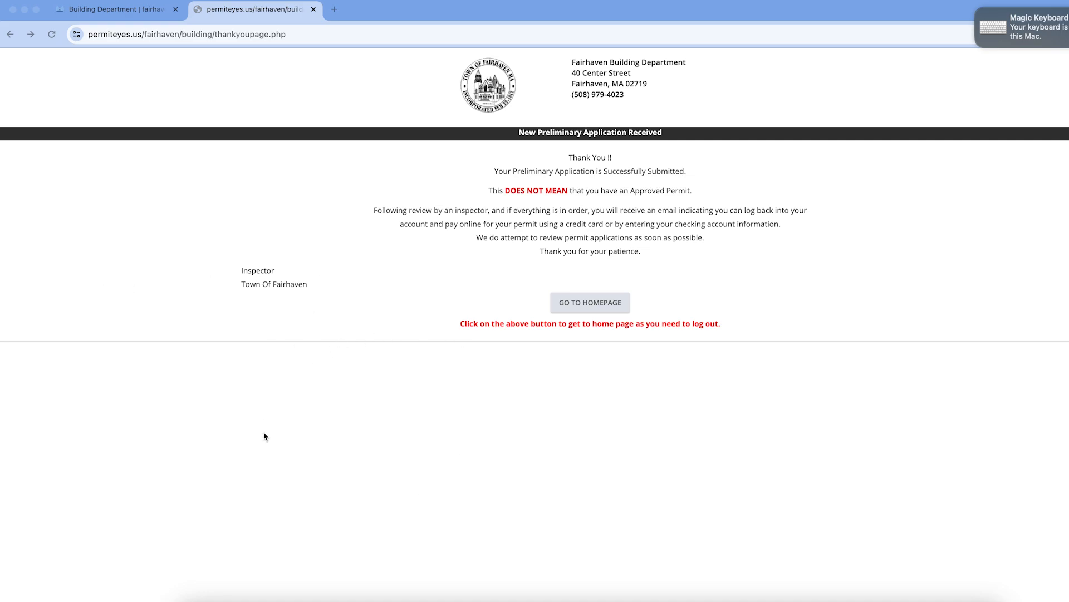